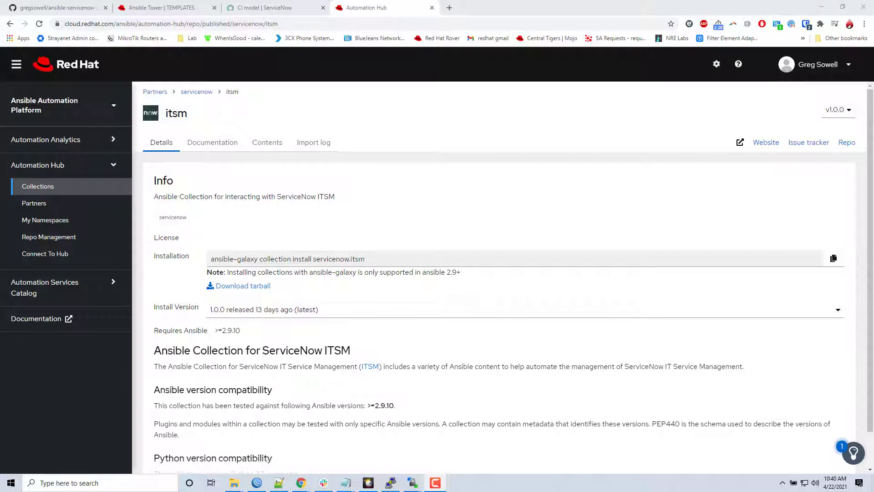
# Step: Review the servicenow.itsm collection's modules for change requests, configuration items, incidents and problems
pyautogui.click(212, 142)
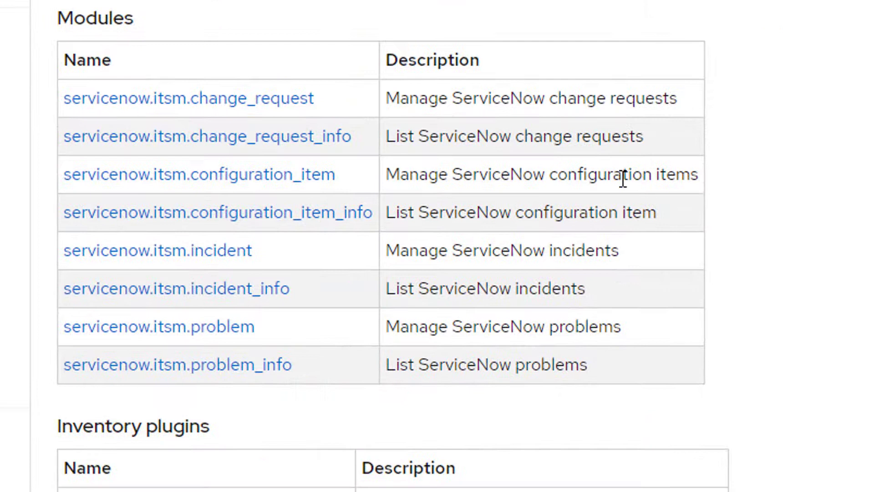
pyautogui.moveTo(707, 203)
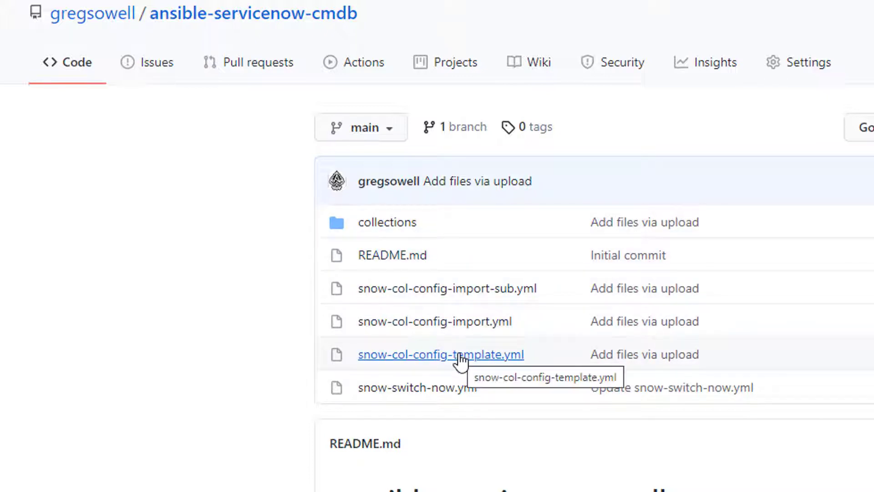
pyautogui.moveTo(460, 355)
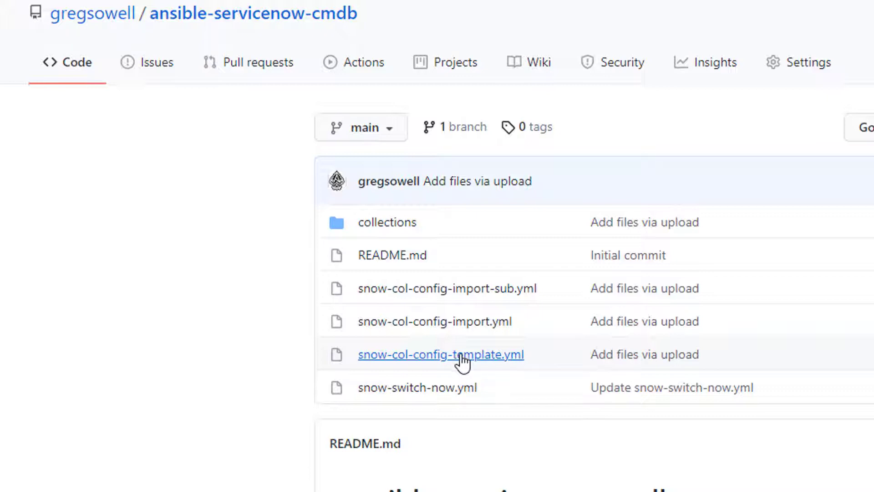
# Step: View snow-col-config-template.yml listing lab switches sw1–sw4 under inventory_migration
pyautogui.click(440, 354)
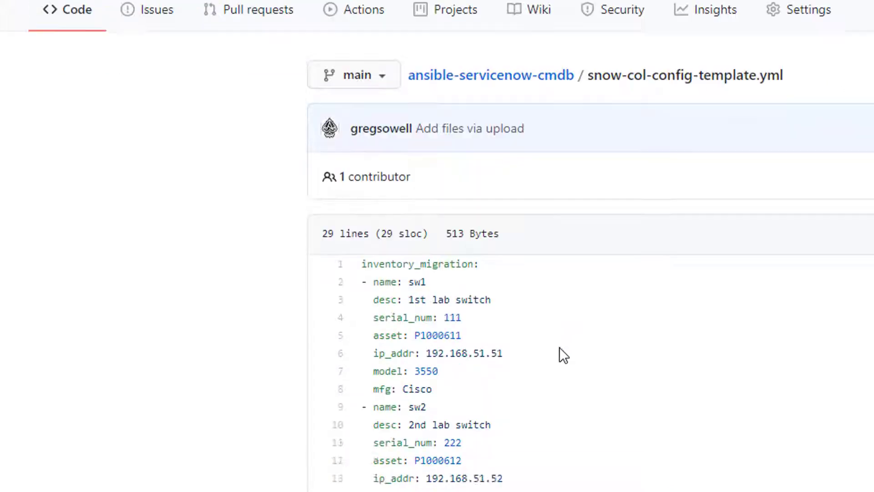
pyautogui.scroll(-3)
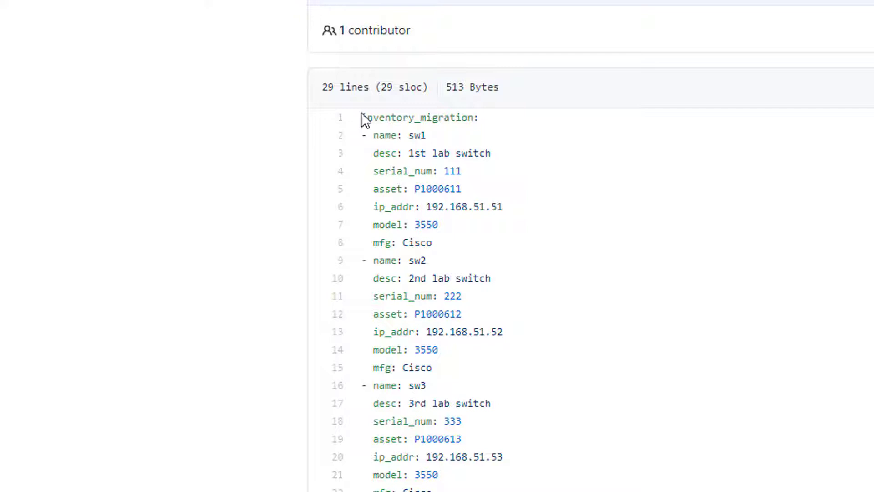
pyautogui.moveTo(177, 452)
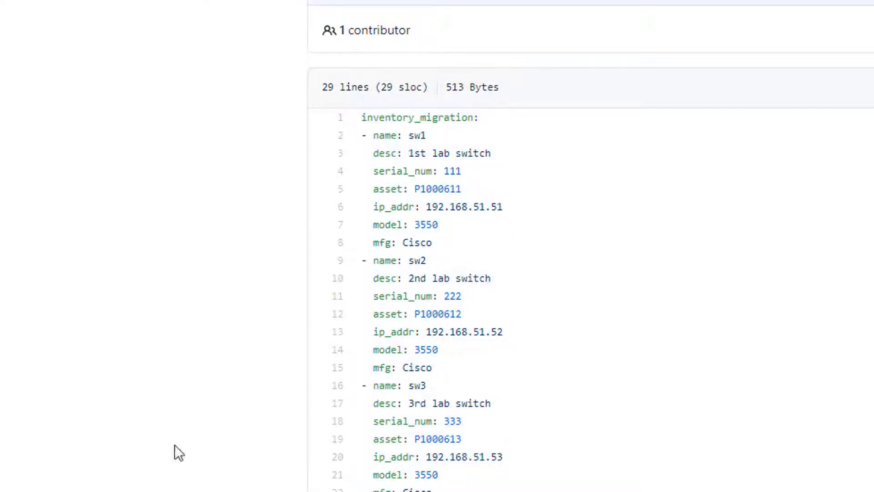
pyautogui.moveTo(22, 305)
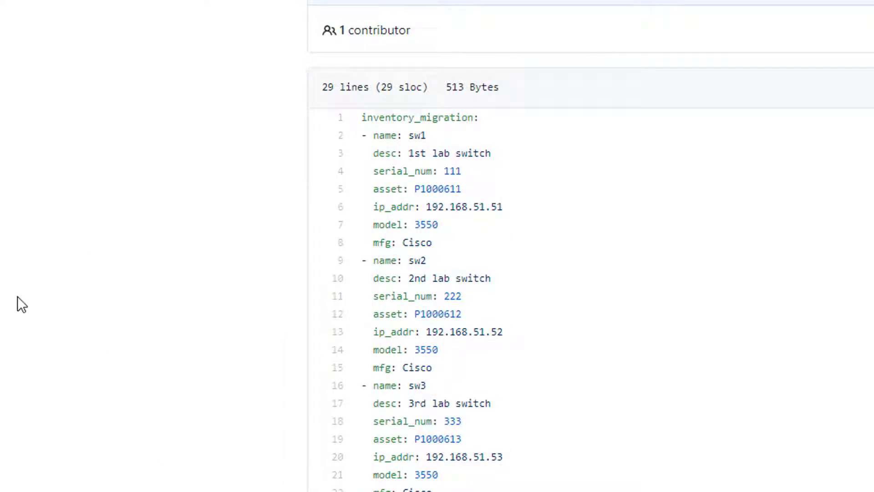
pyautogui.scroll(-3)
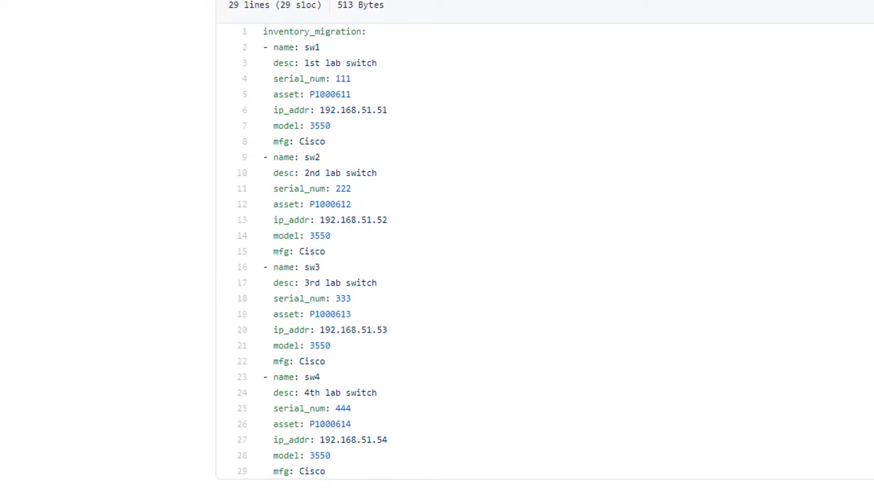
pyautogui.moveTo(312, 60)
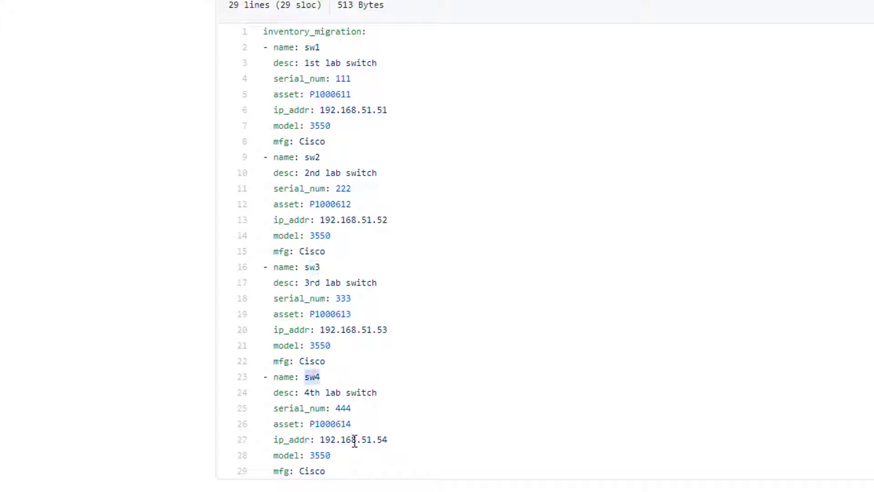
pyautogui.moveTo(691, 225)
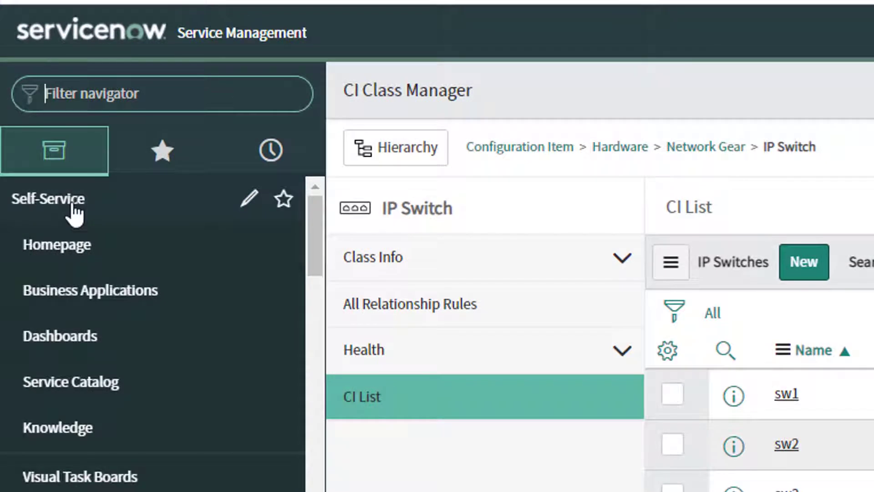
# Step: Find and launch CI Class Manager via the navigator filter 'ci c'
pyautogui.write('cli')
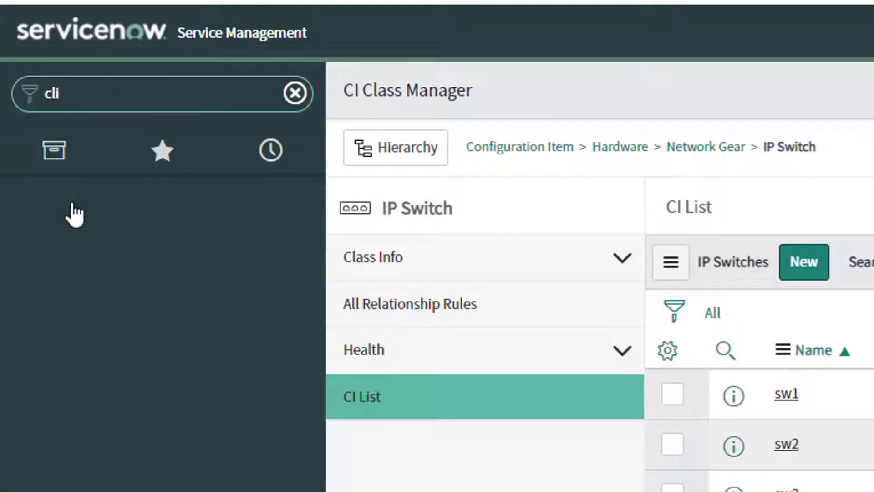
pyautogui.write('ci class')
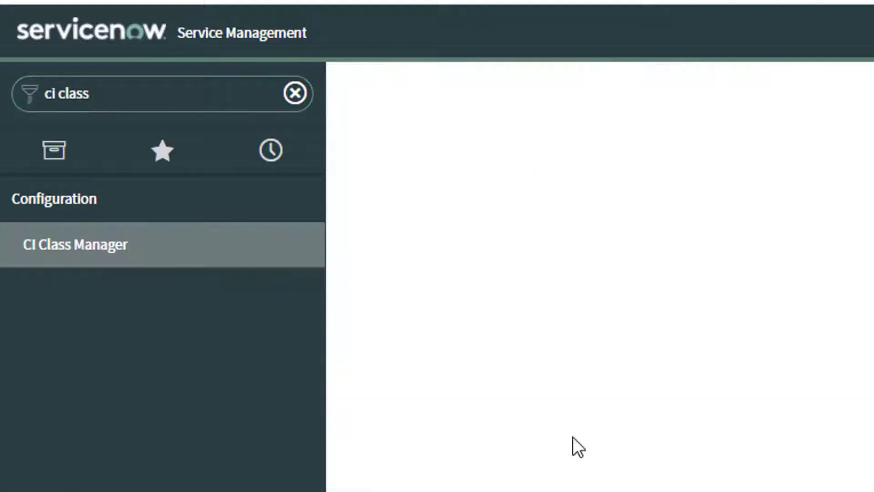
pyautogui.click(76, 244)
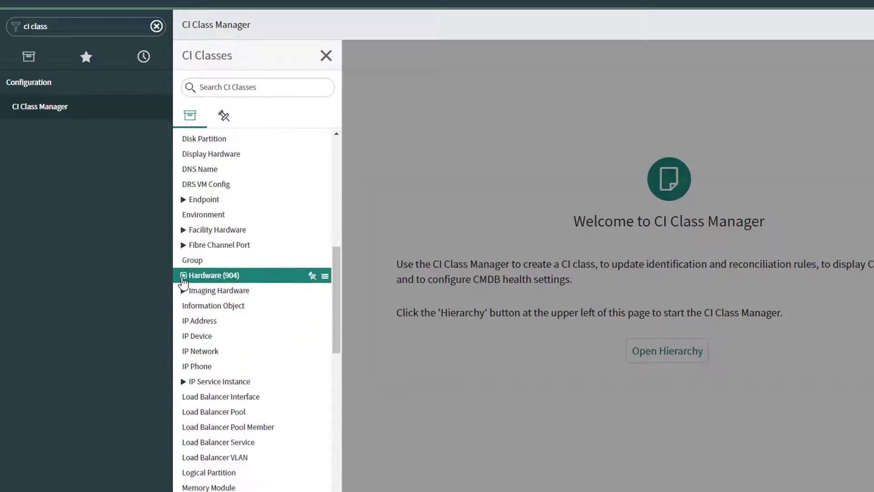
# Step: Show the IP Switch class CI list under Hardware > Network Gear with switches sw1–sw3
pyautogui.click(183, 275)
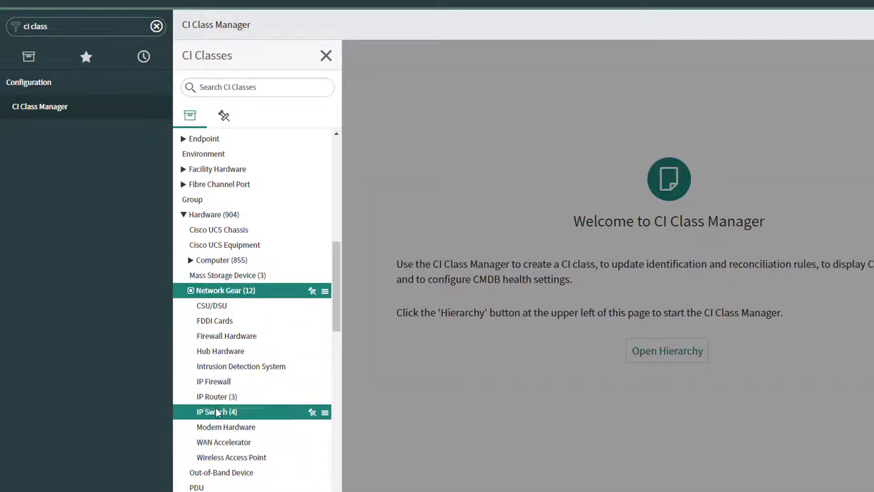
pyautogui.click(217, 411)
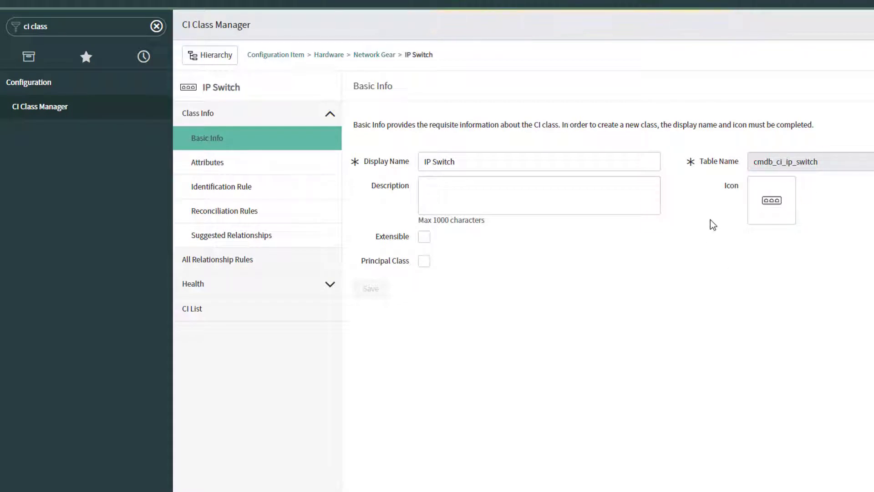
pyautogui.moveTo(788, 179)
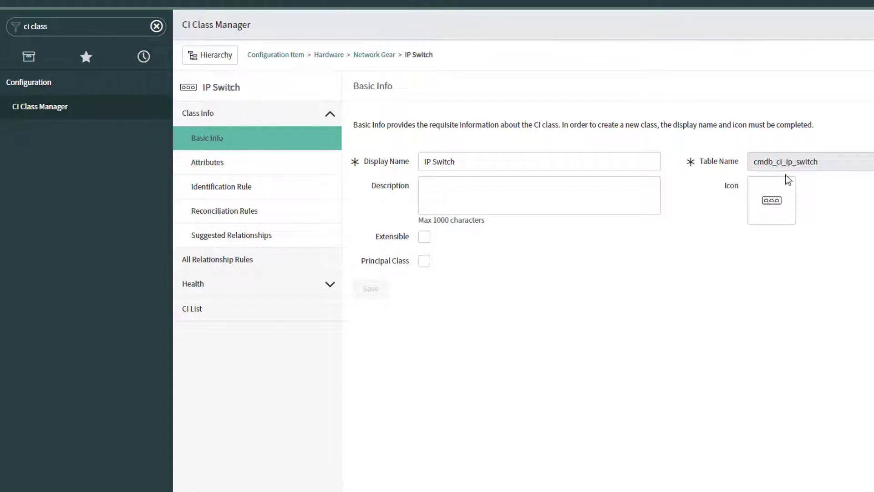
pyautogui.moveTo(192, 309)
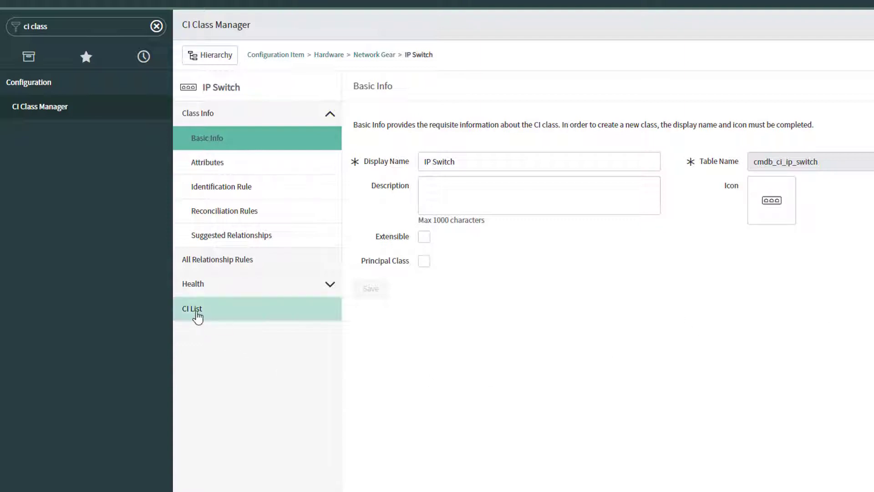
pyautogui.click(192, 309)
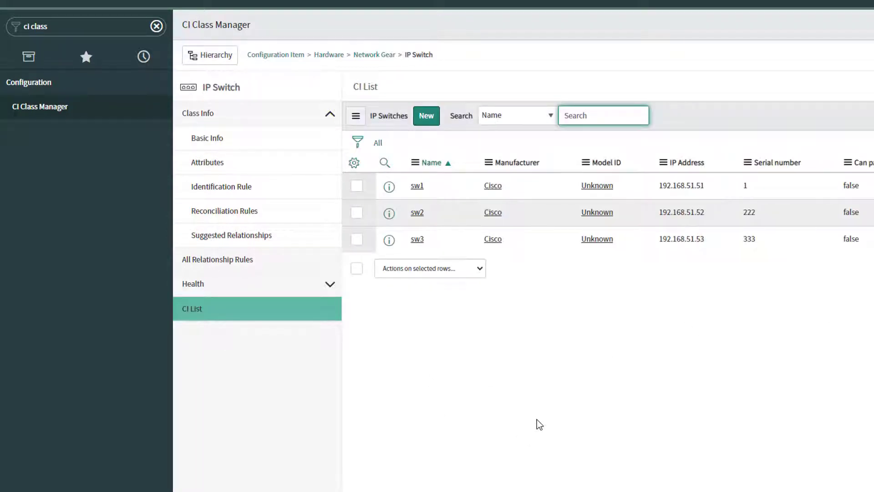
pyautogui.moveTo(619, 398)
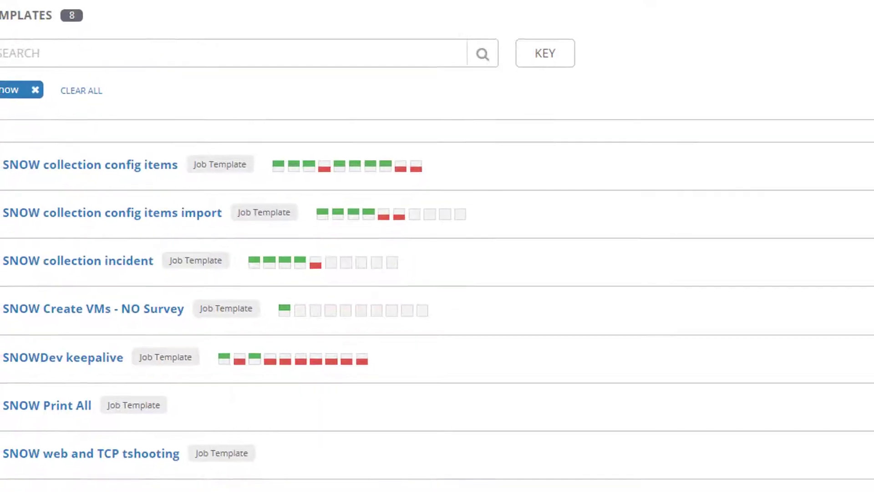
pyautogui.scroll(-3)
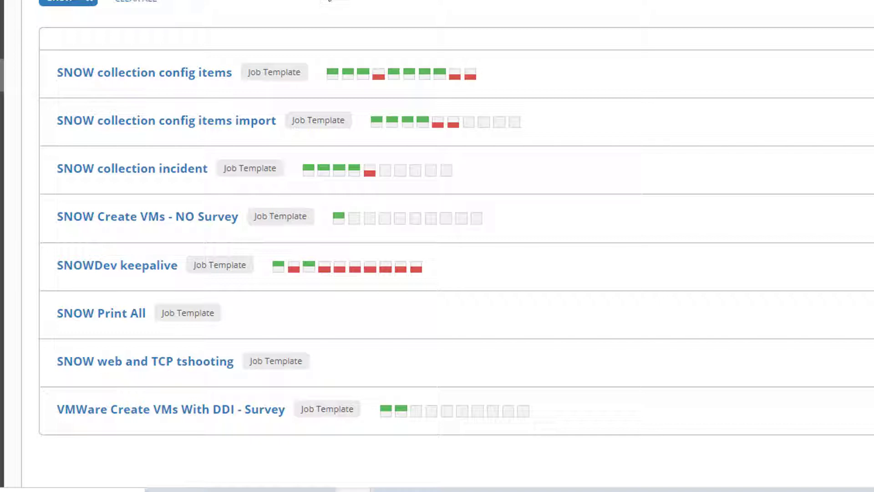
pyautogui.moveTo(210, 46)
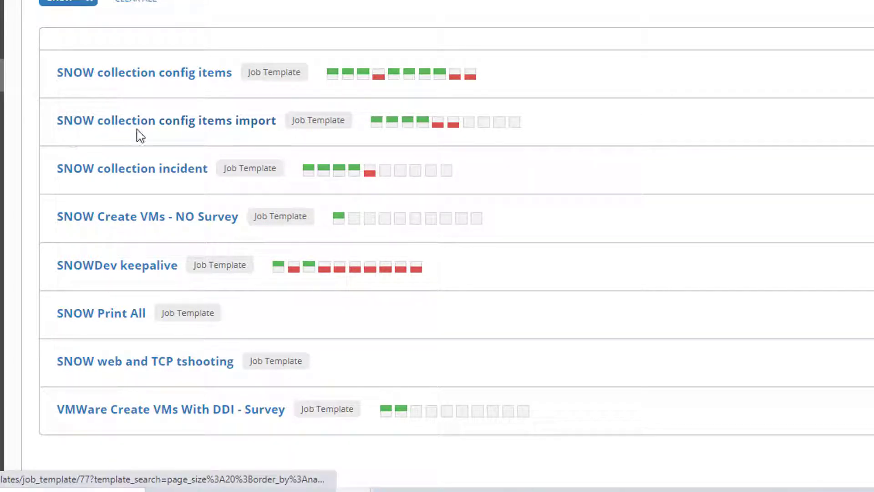
pyautogui.moveTo(637, 130)
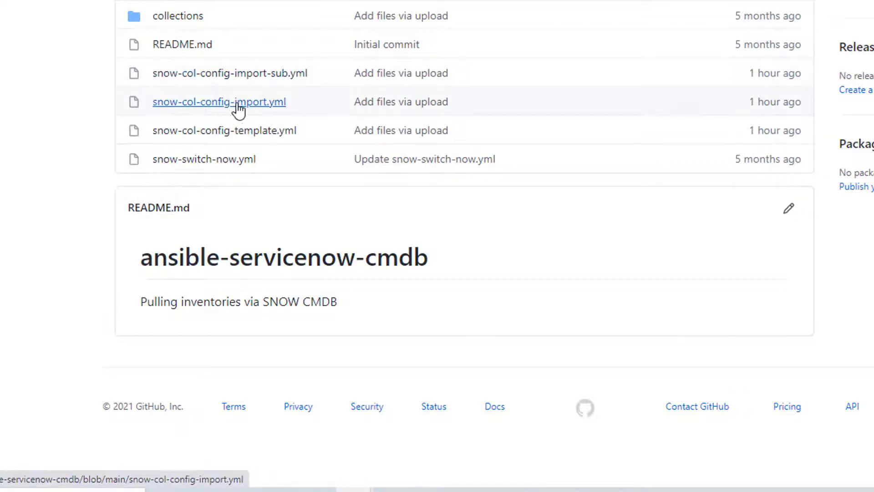
# Step: View snow-col-config-import.yml, the playbook importing devices into cmdb_ci_ip_switch
pyautogui.click(218, 101)
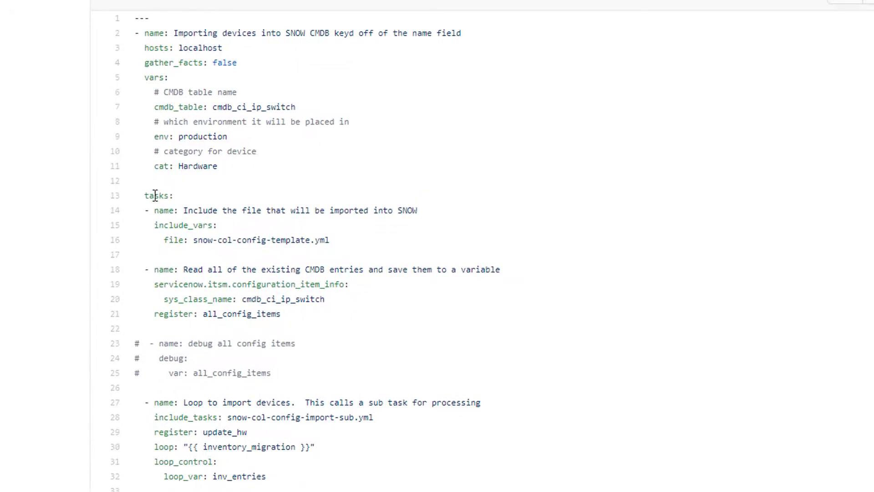
pyautogui.moveTo(267, 155)
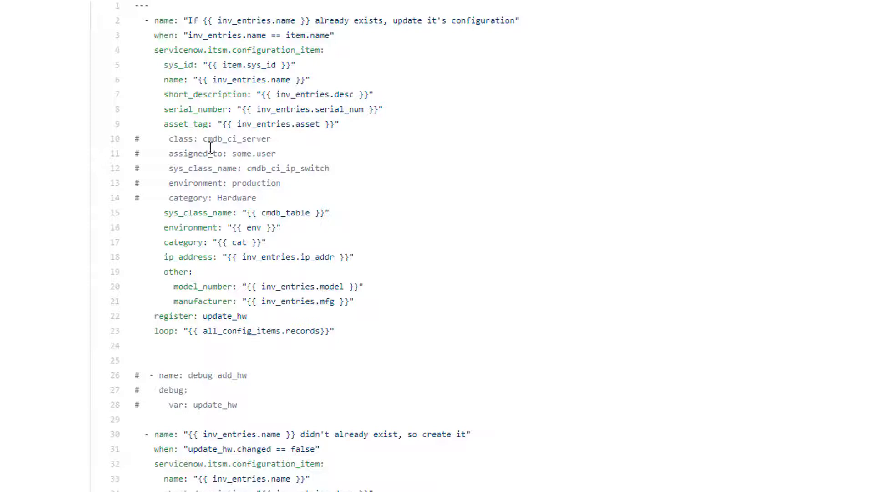
pyautogui.moveTo(362, 251)
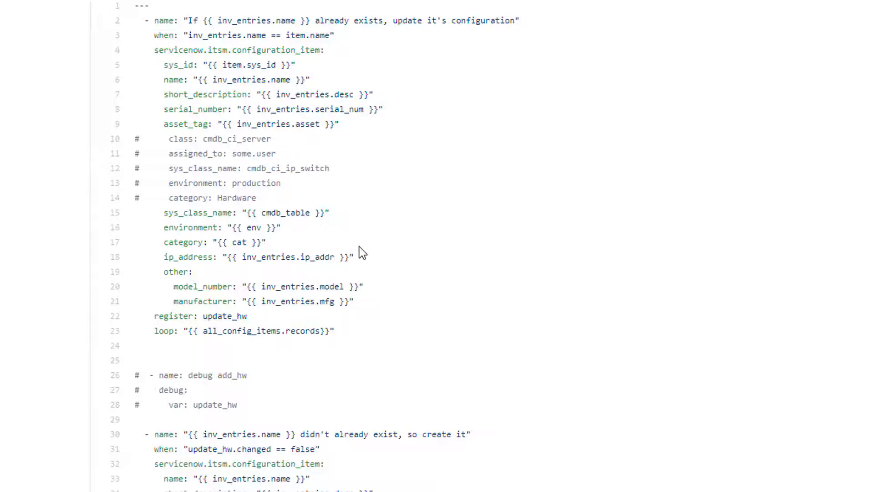
pyautogui.moveTo(347, 244)
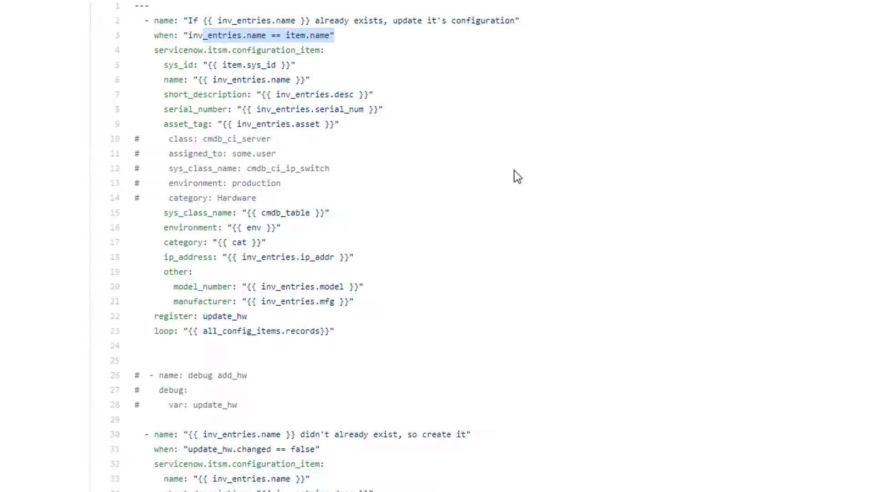
pyautogui.moveTo(341, 144)
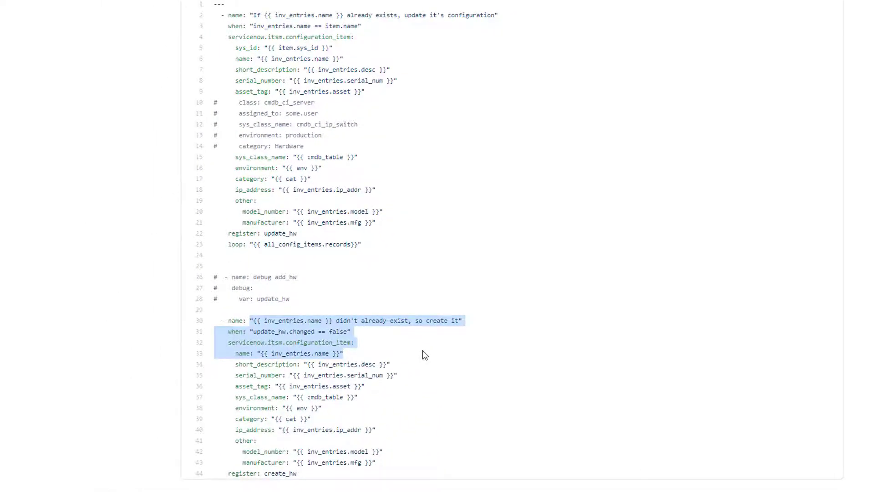
pyautogui.moveTo(679, 246)
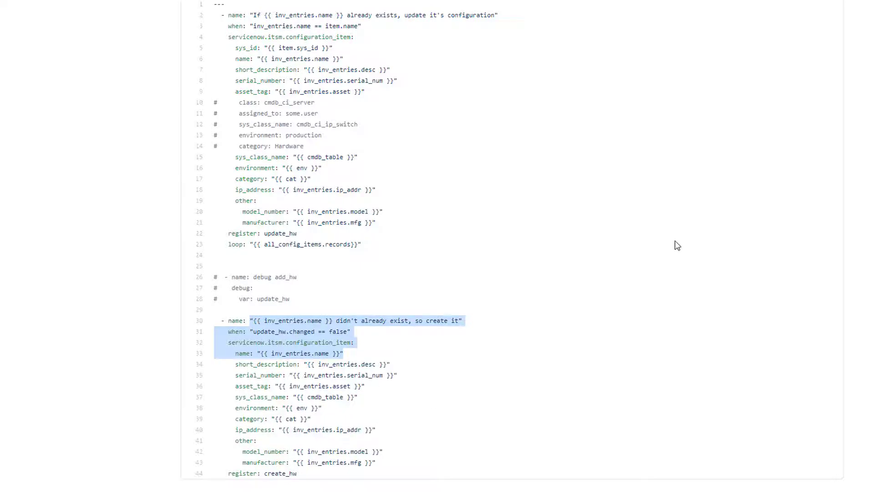
pyautogui.moveTo(672, 247)
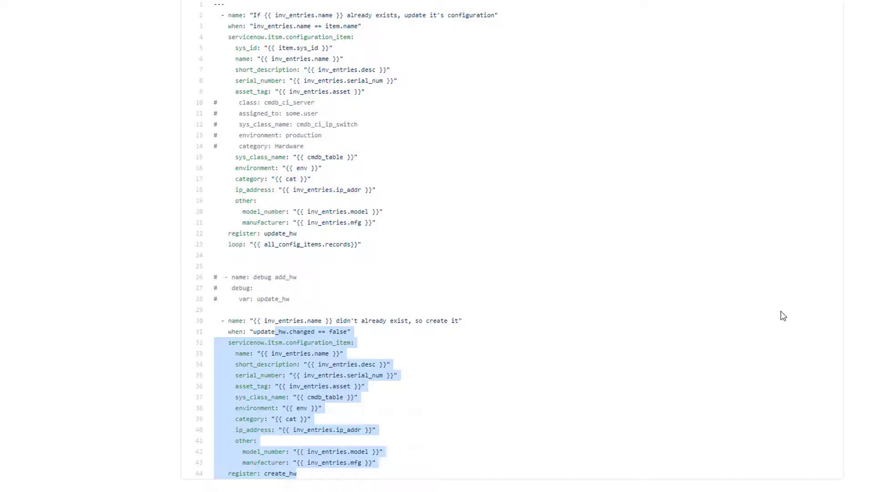
pyautogui.moveTo(780, 311)
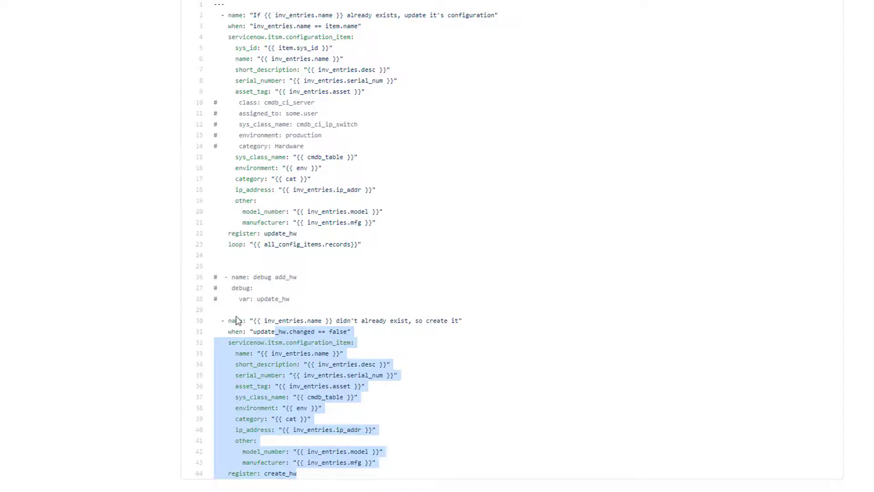
pyautogui.click(233, 321)
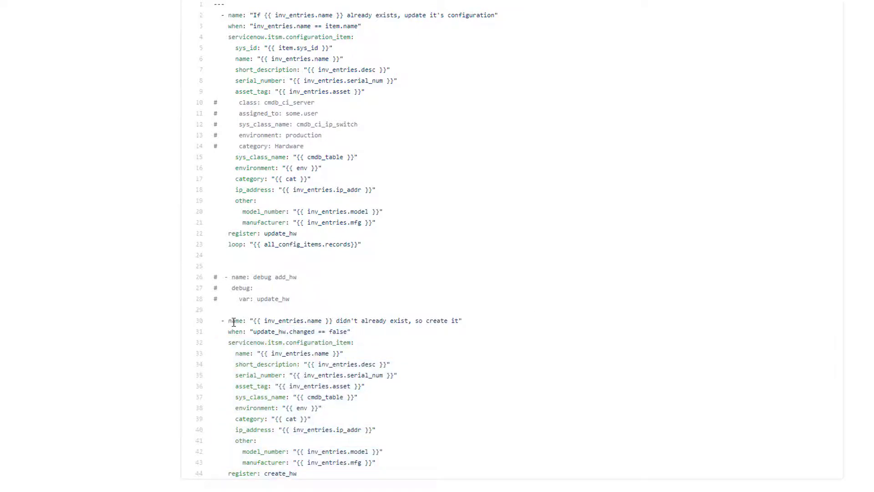
pyautogui.moveTo(284, 46)
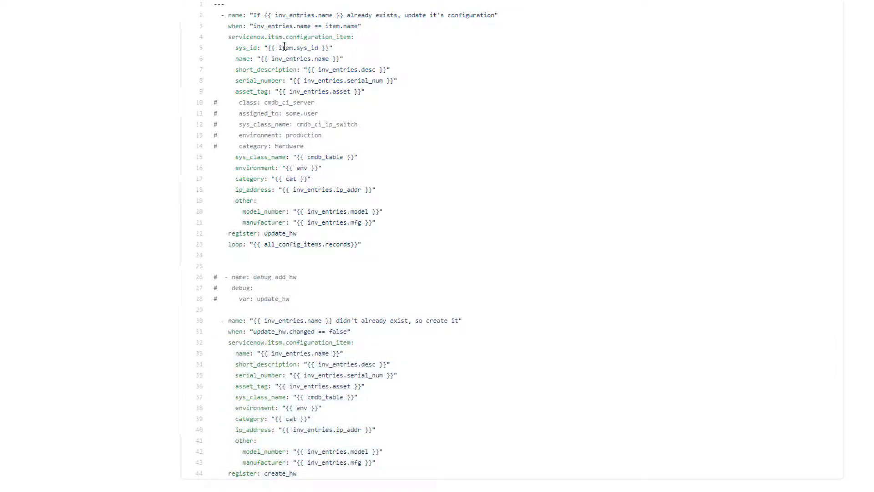
pyautogui.doubleClick(309, 47)
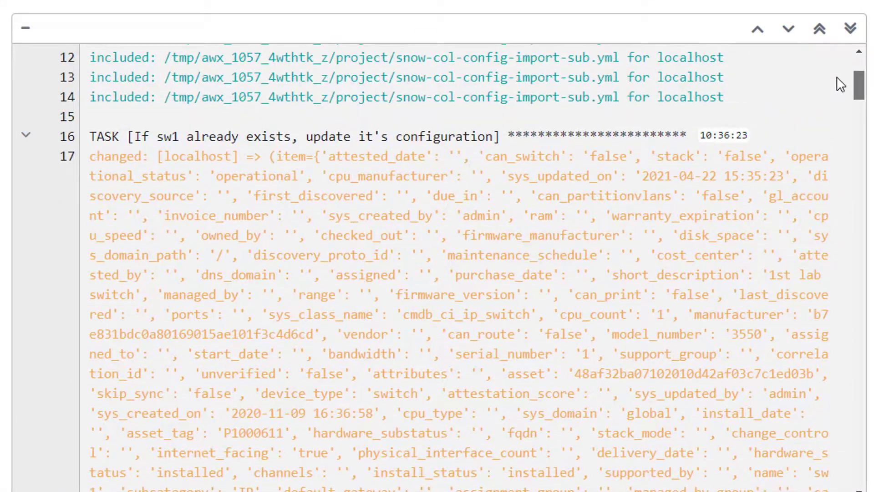
pyautogui.scroll(-3)
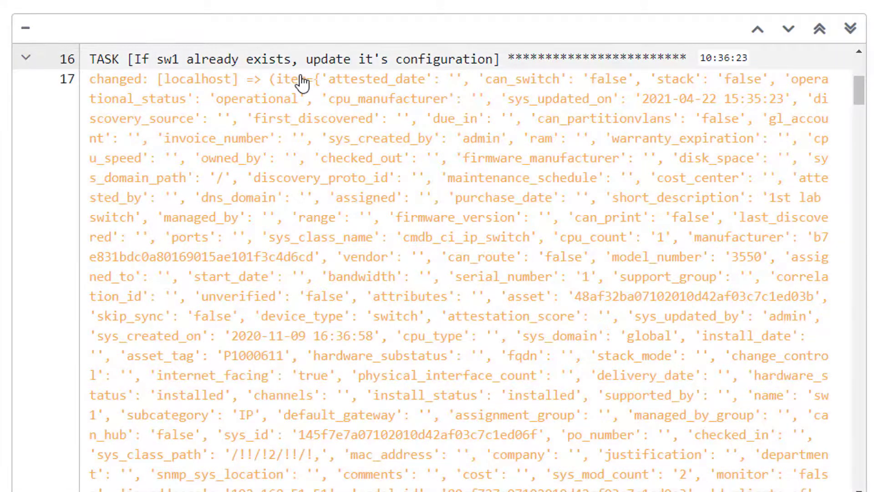
pyautogui.moveTo(224, 163)
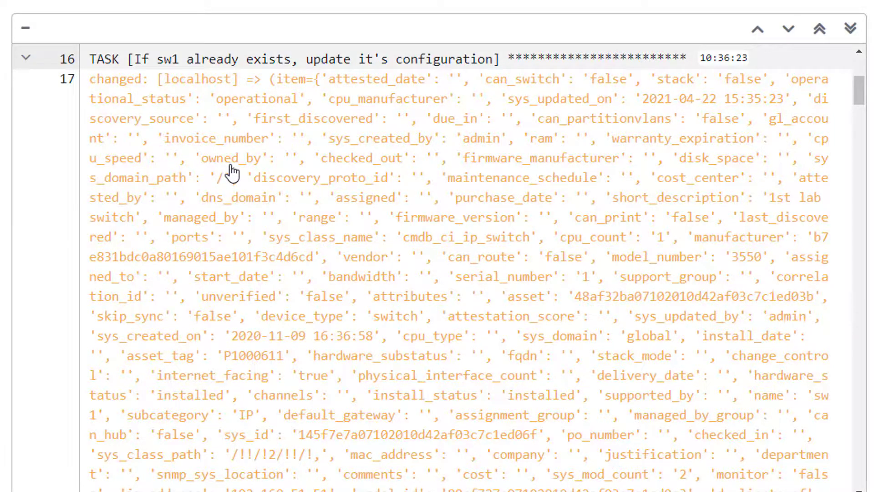
pyautogui.scroll(-3)
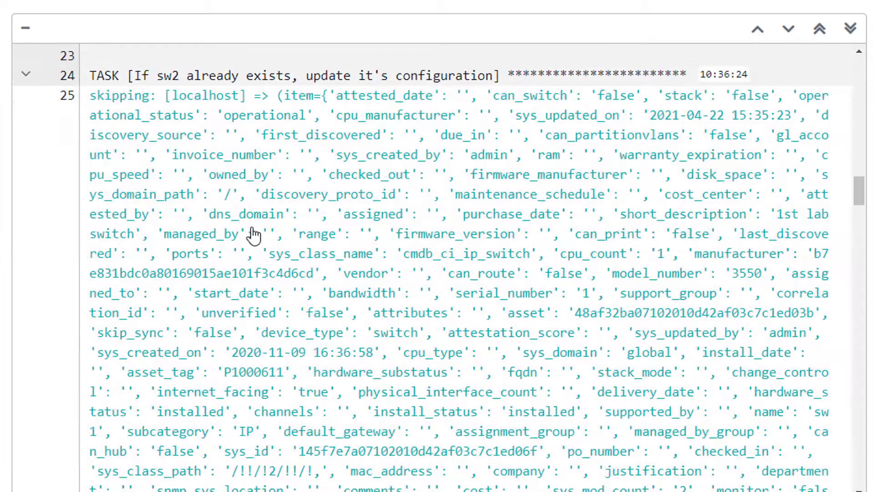
pyautogui.scroll(-3)
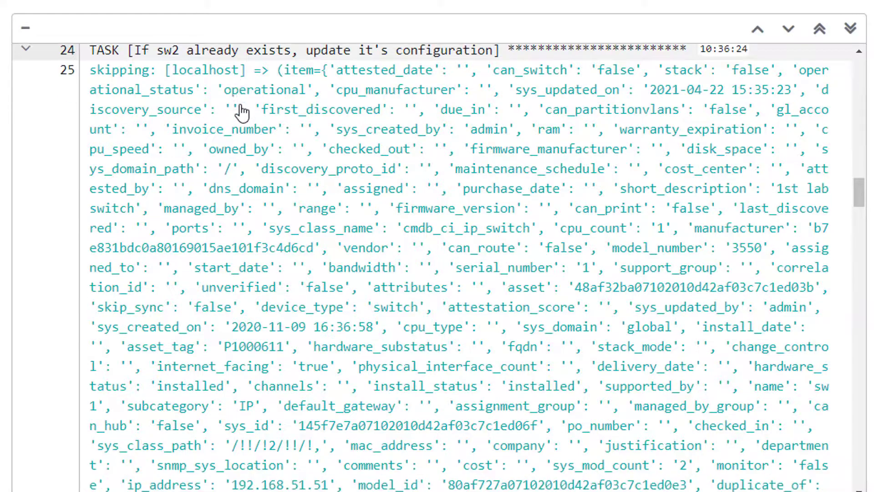
pyautogui.scroll(-3)
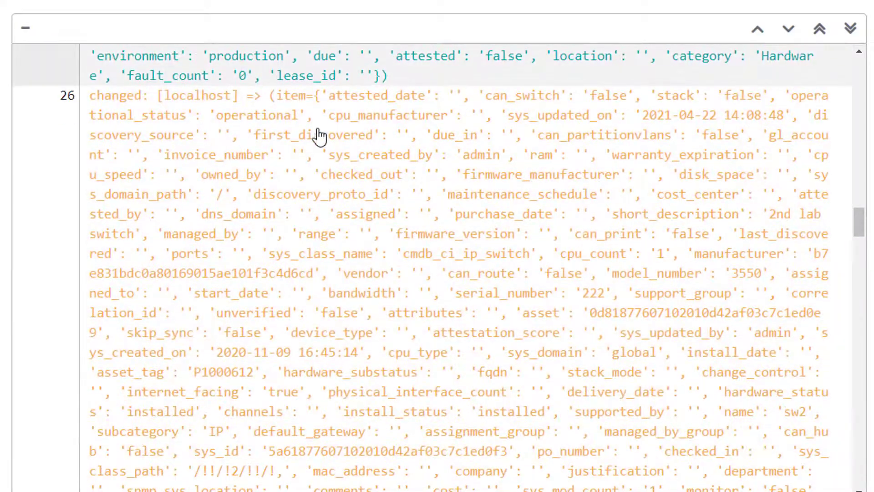
pyautogui.scroll(-3)
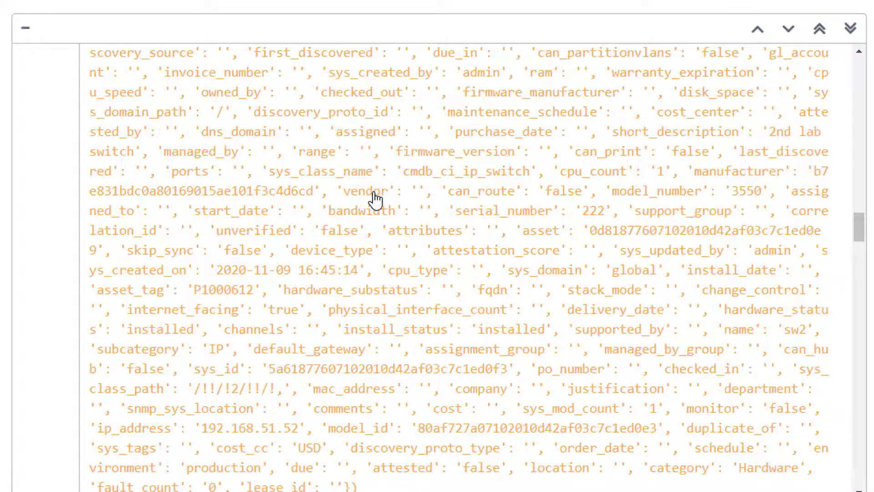
pyautogui.scroll(-3)
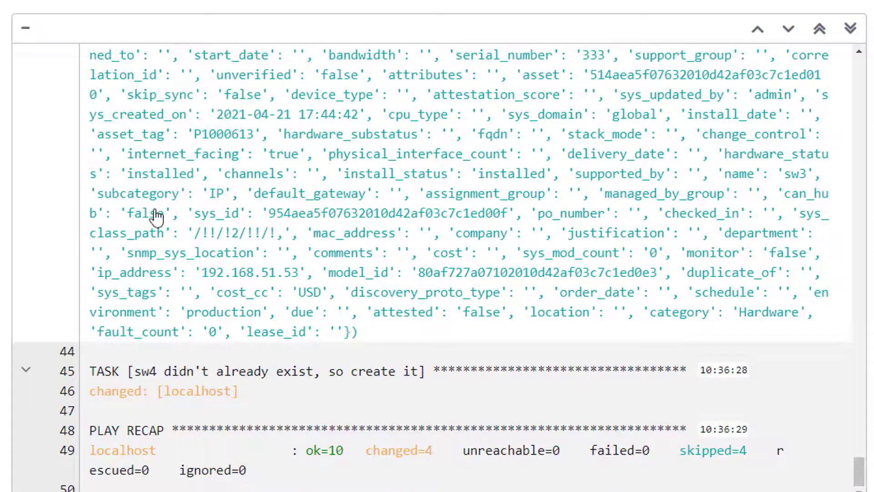
pyautogui.moveTo(148, 370); pyautogui.dragTo(262, 371)
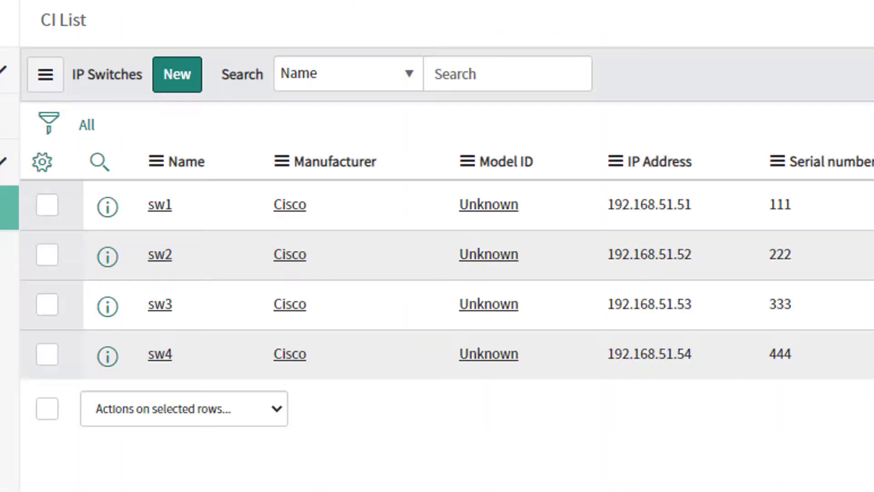
# Step: Sort the IP Switch CI list by Name ascending and highlight sw1's serial number 111
pyautogui.click(186, 161)
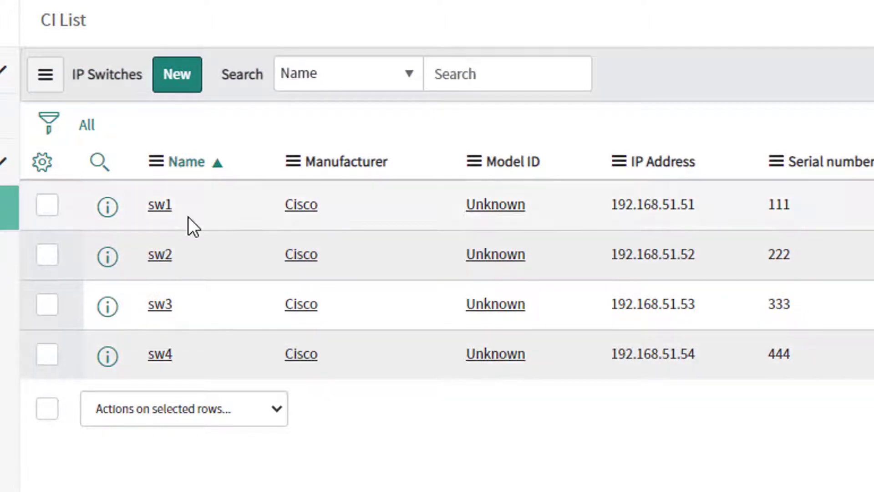
pyautogui.doubleClick(778, 204)
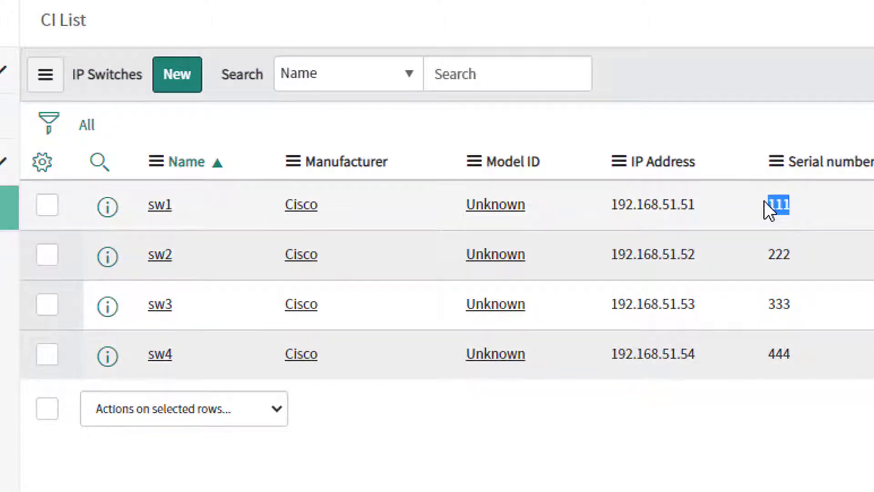